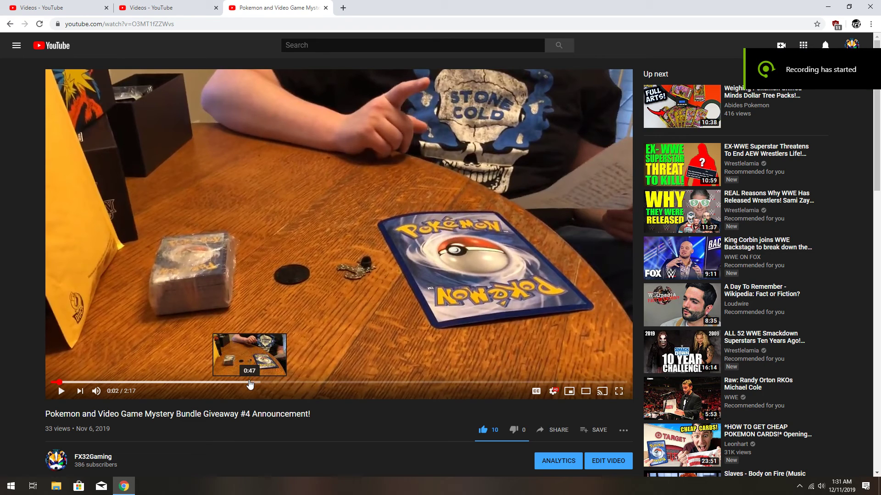
mouse_move(329, 449)
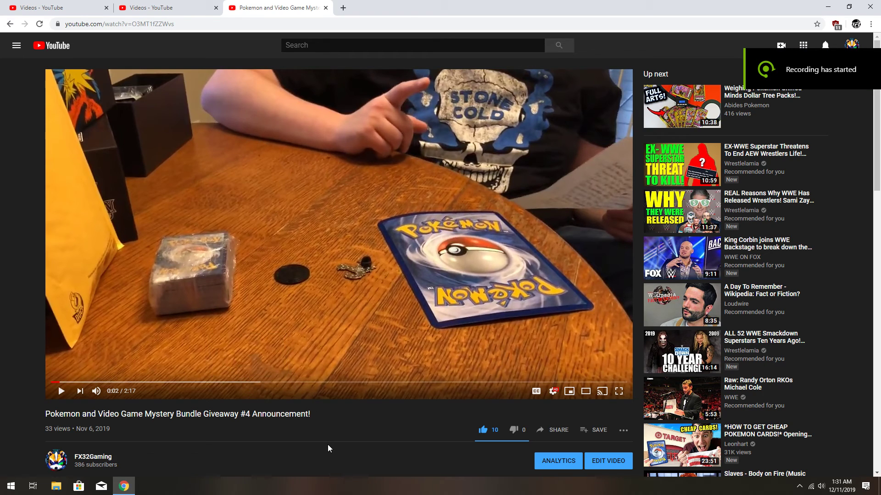
scroll(down, 3)
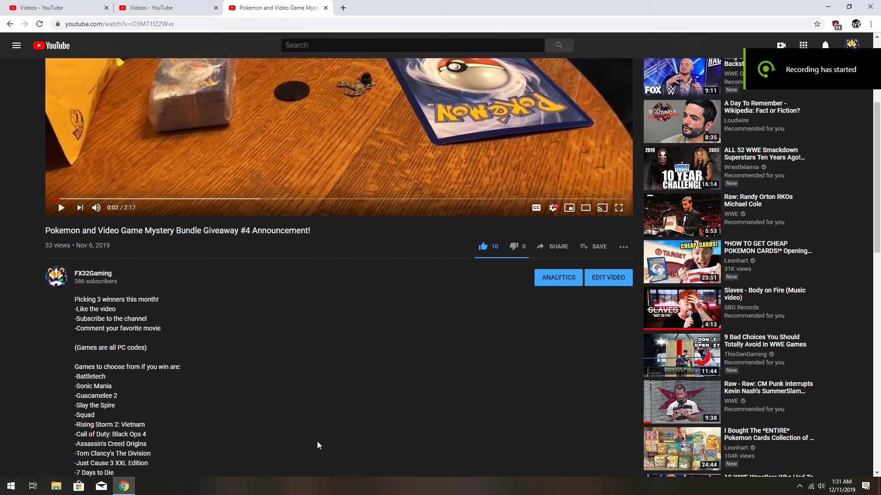
scroll(down, 3)
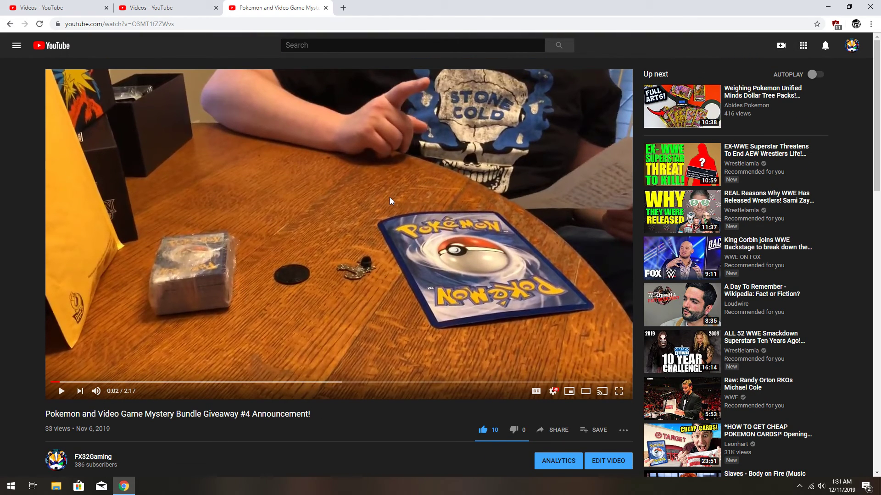
mouse_move(187, 267)
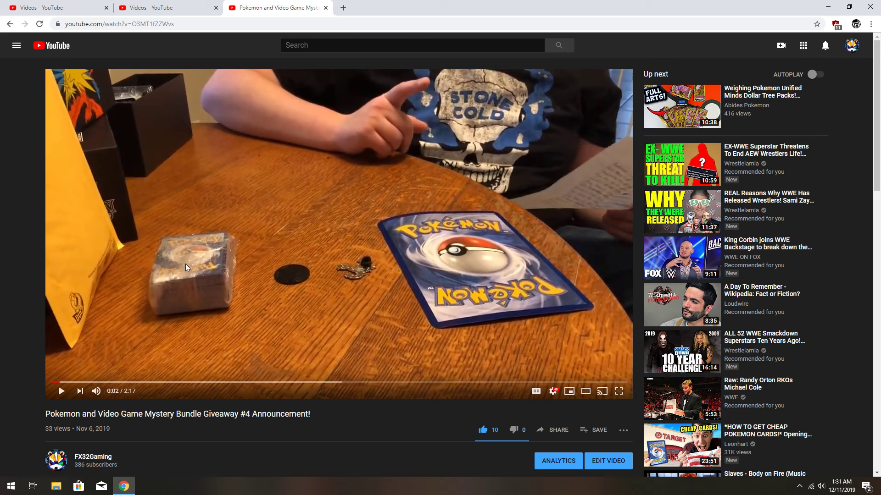
mouse_move(424, 287)
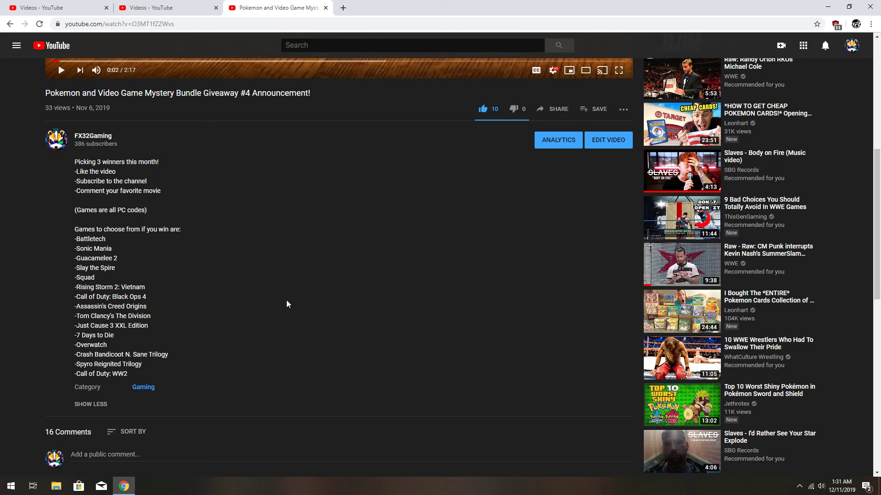
mouse_move(85, 295)
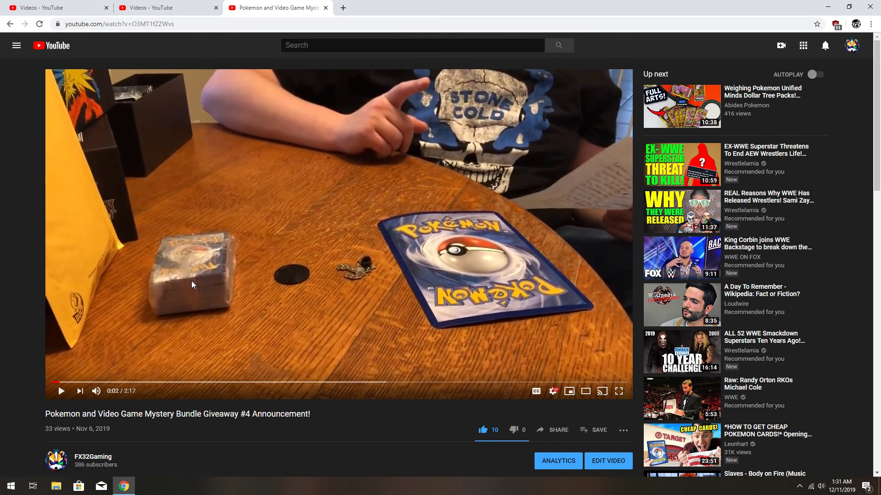
scroll(down, 3)
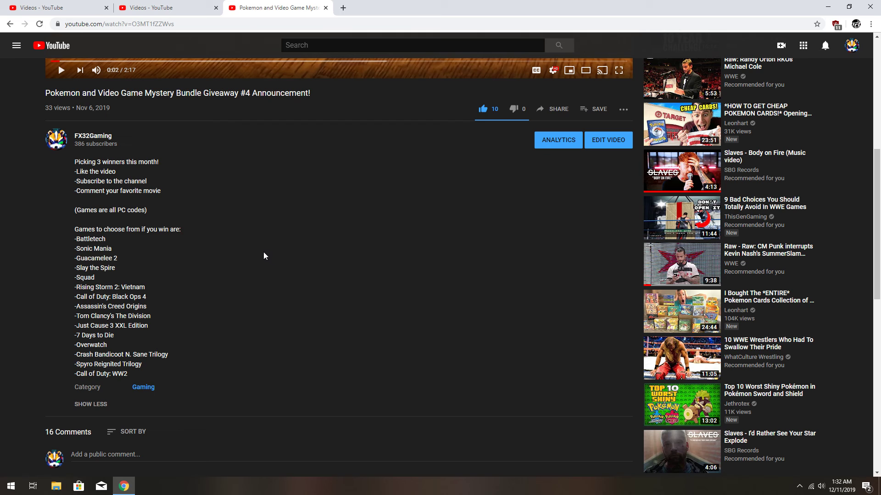
scroll(down, 3)
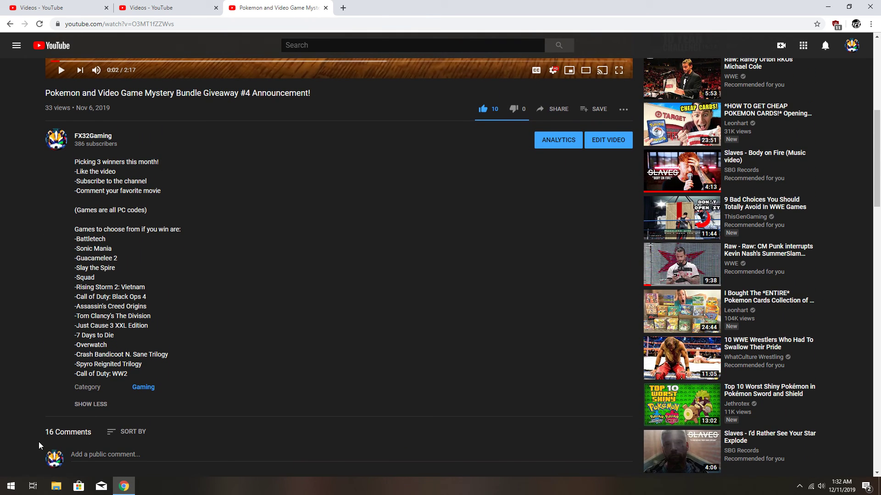
mouse_move(144, 325)
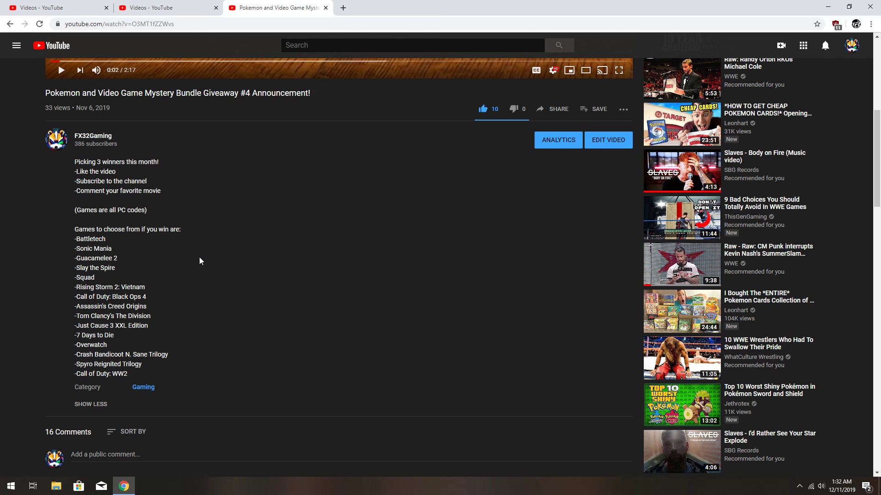
mouse_move(69, 170)
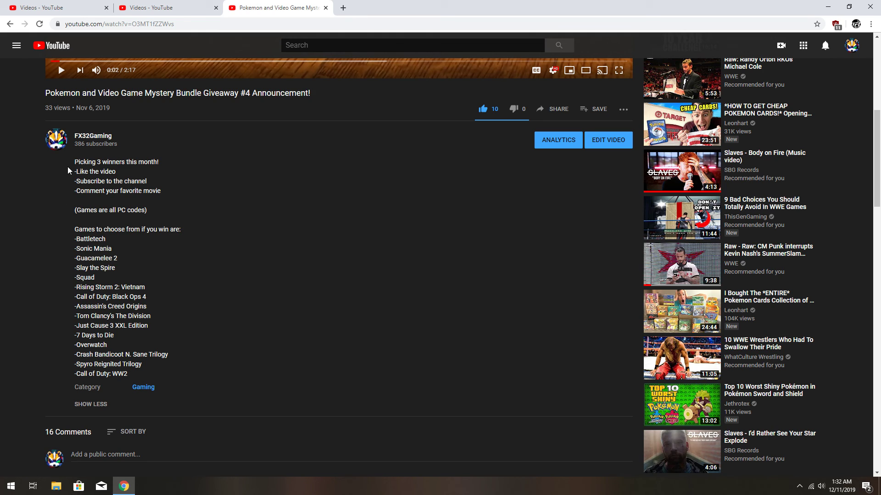
mouse_move(183, 147)
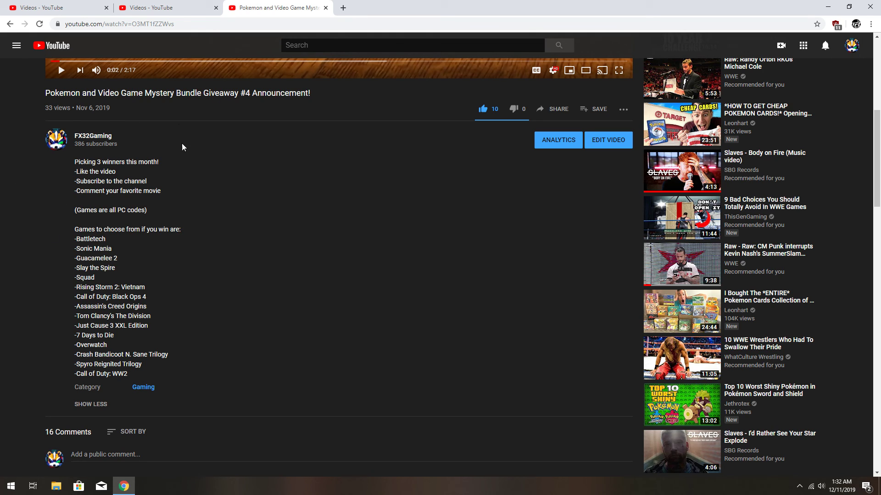
mouse_move(374, 211)
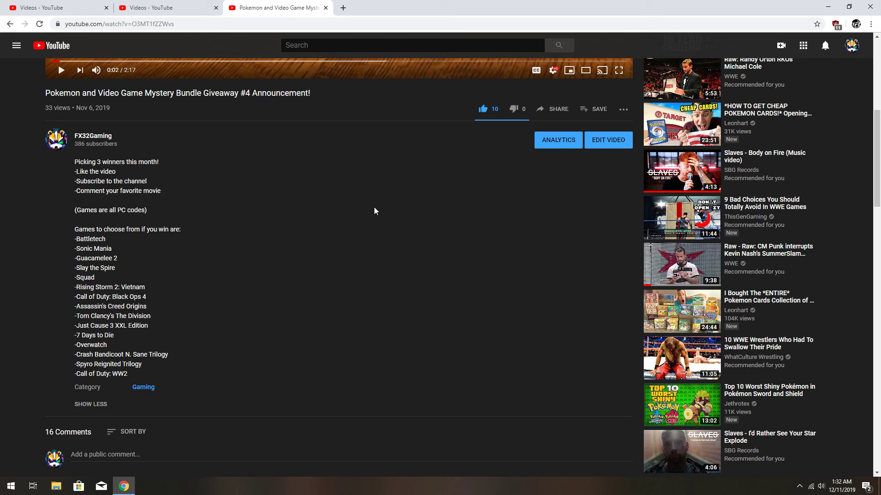
mouse_move(364, 214)
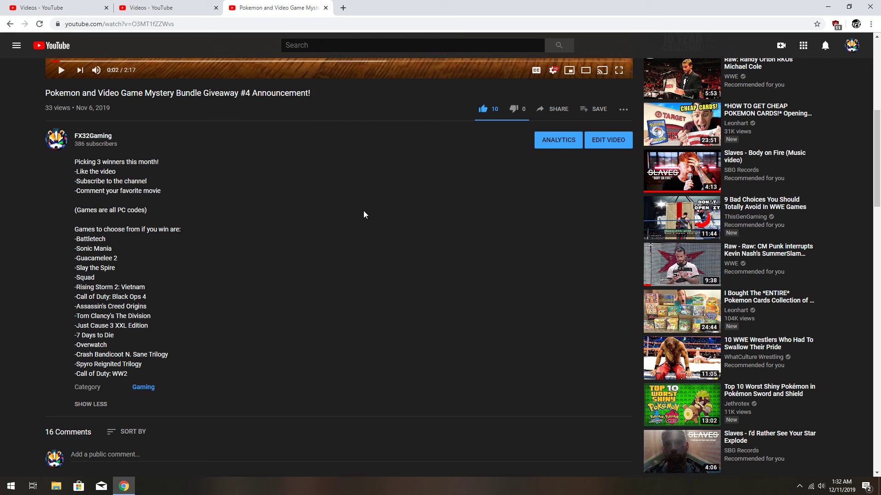
mouse_move(226, 222)
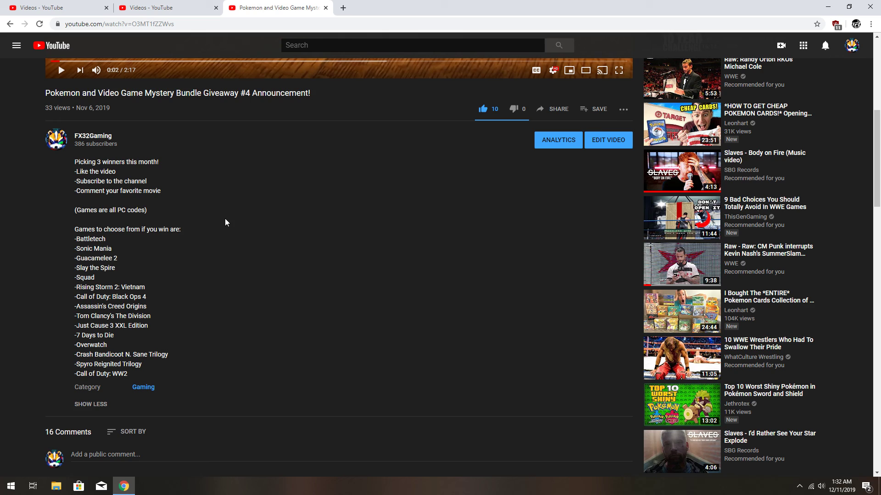
mouse_move(80, 169)
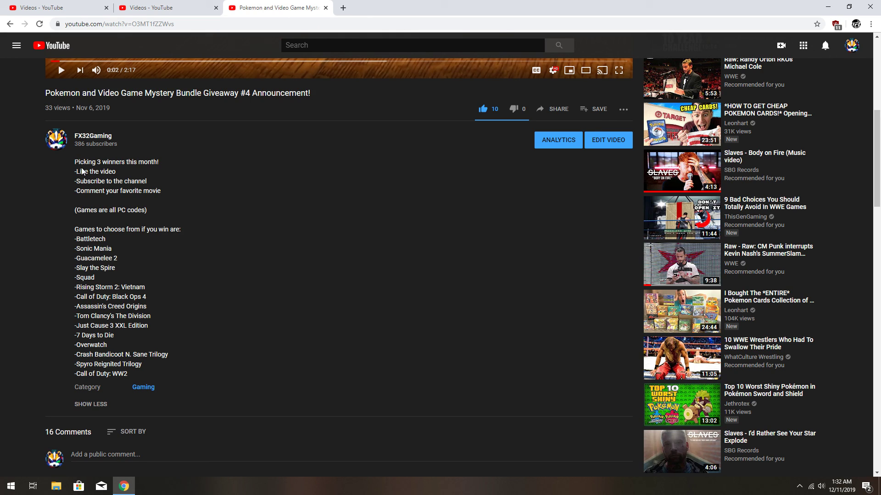
mouse_move(265, 215)
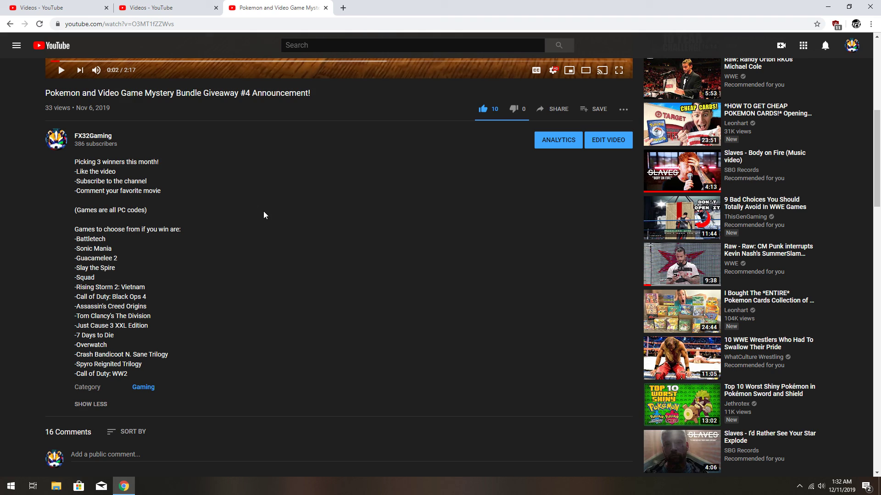
mouse_move(133, 193)
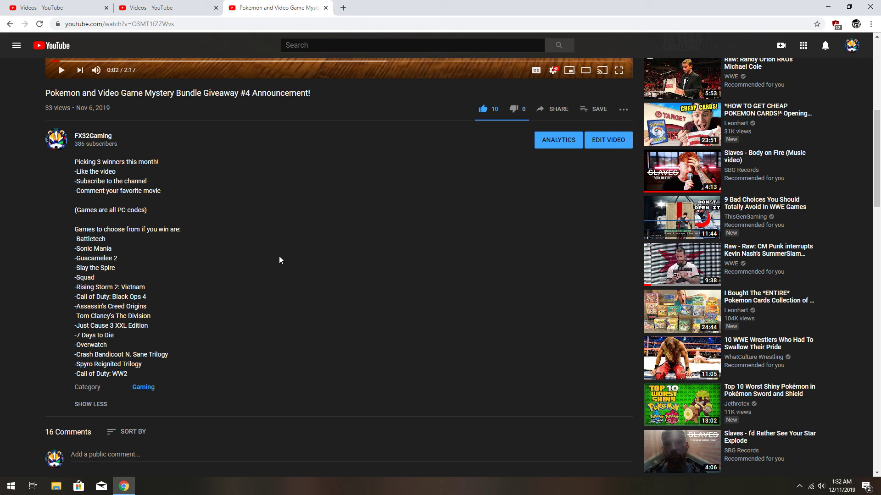
scroll(down, 3)
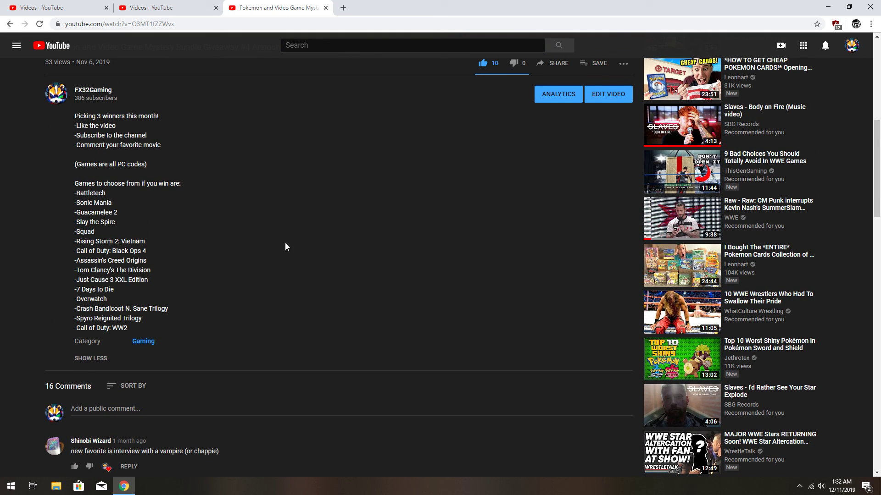
mouse_move(196, 181)
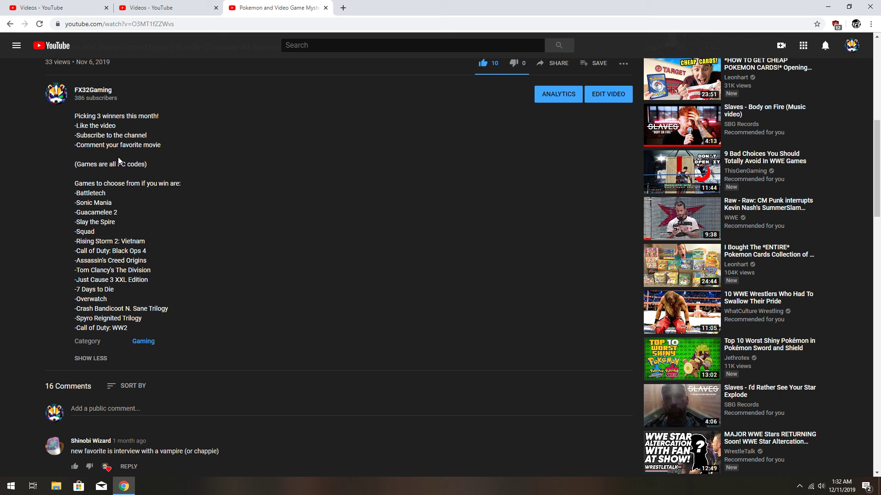
mouse_move(216, 224)
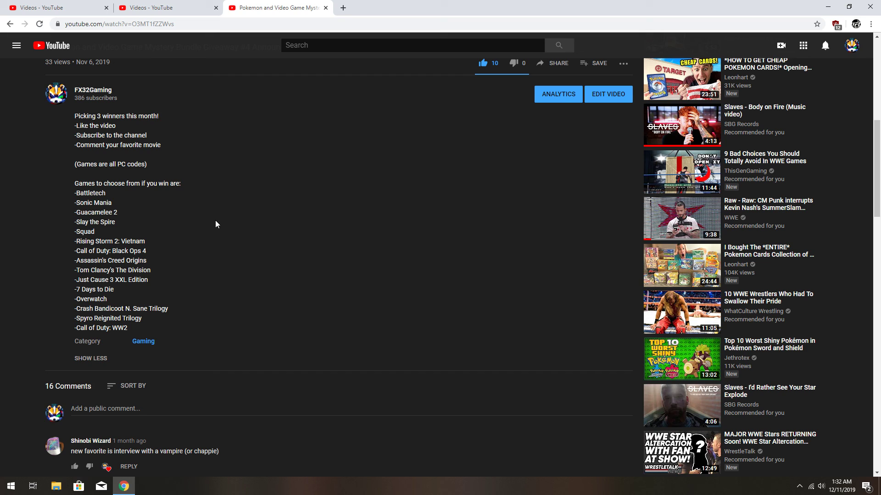
mouse_move(229, 270)
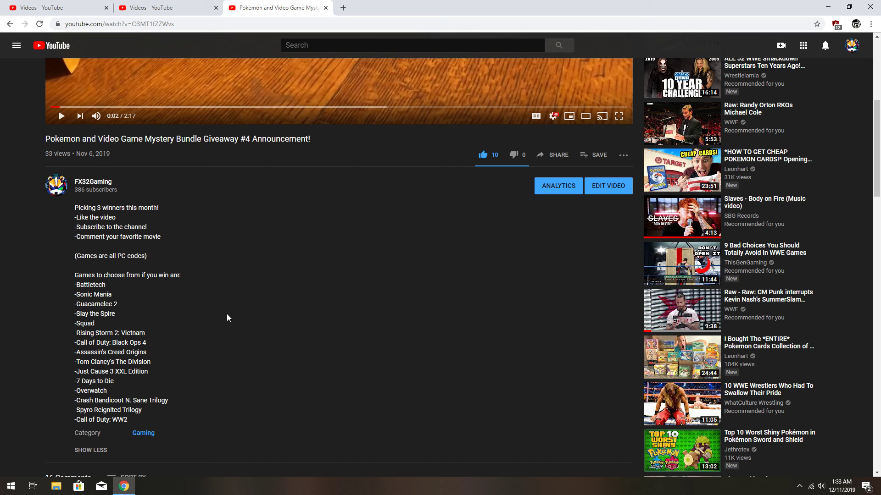
scroll(down, 3)
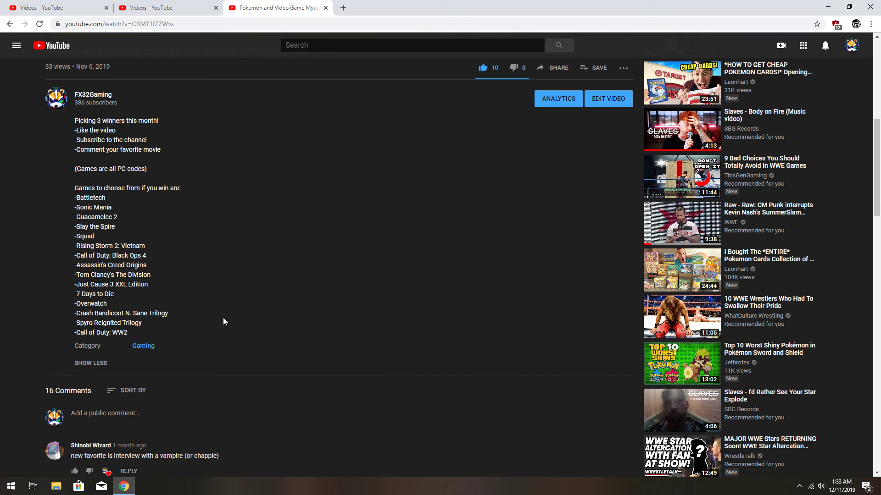
scroll(down, 3)
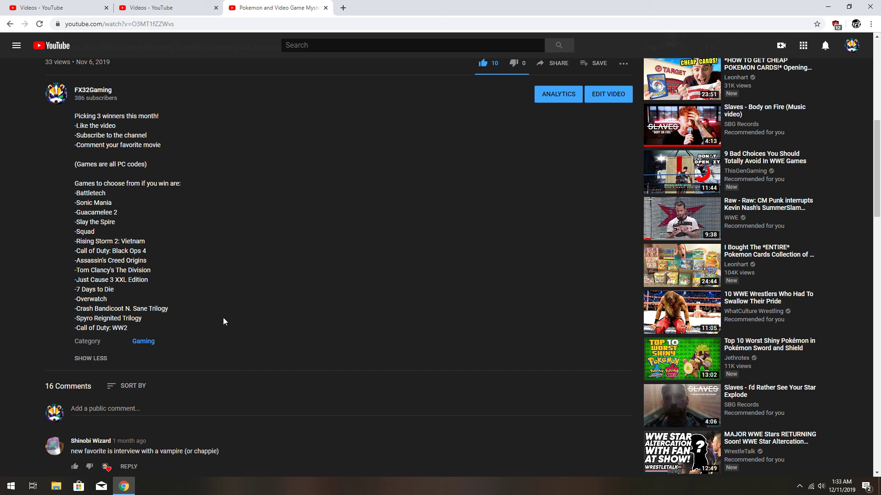